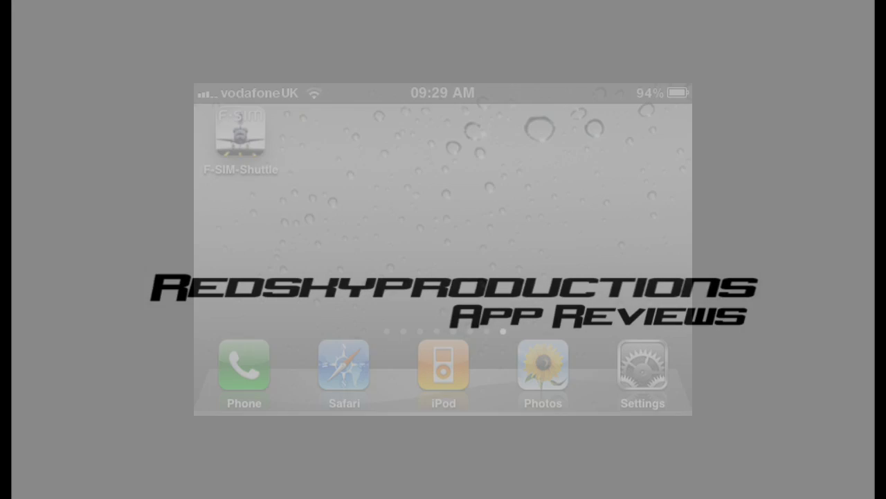
# Launch F-SIM Space Shuttle from its home-screen icon to reach the title menu.
pyautogui.click(240, 131)
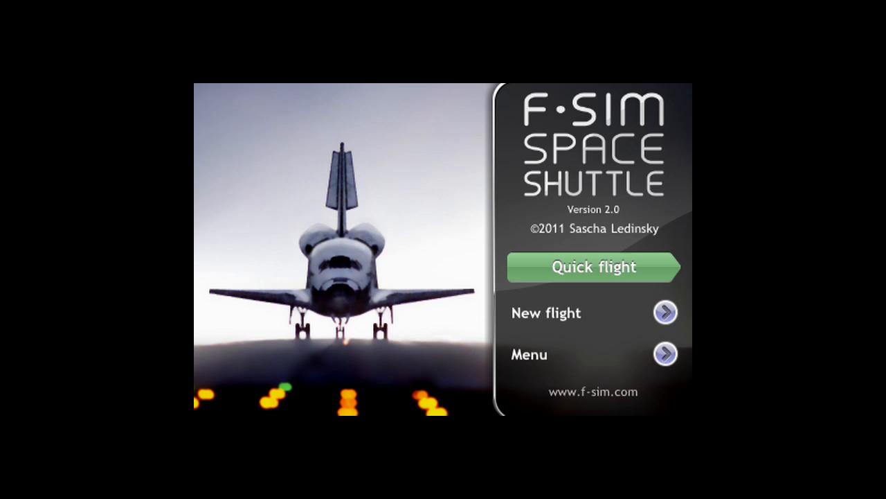
pyautogui.click(666, 353)
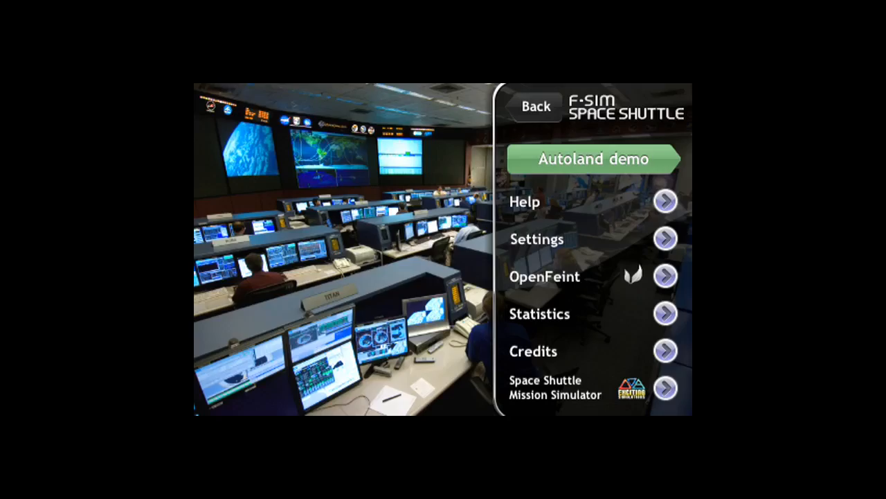
pyautogui.click(544, 276)
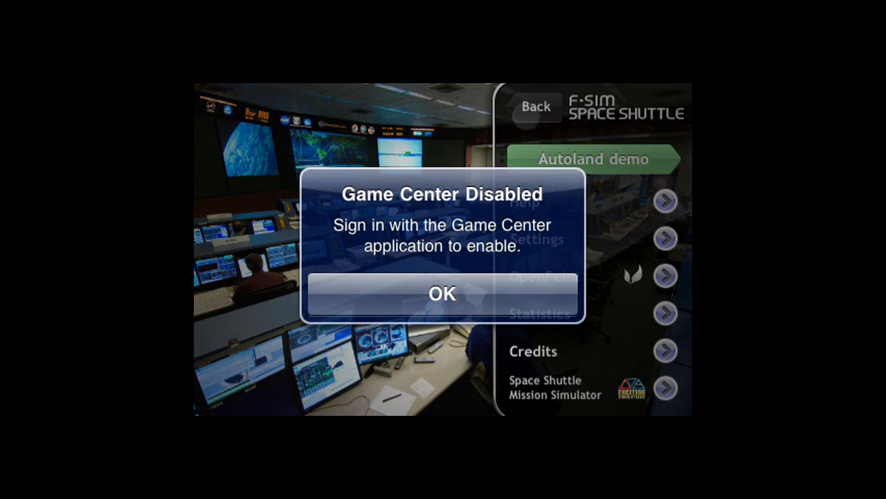
pyautogui.click(442, 293)
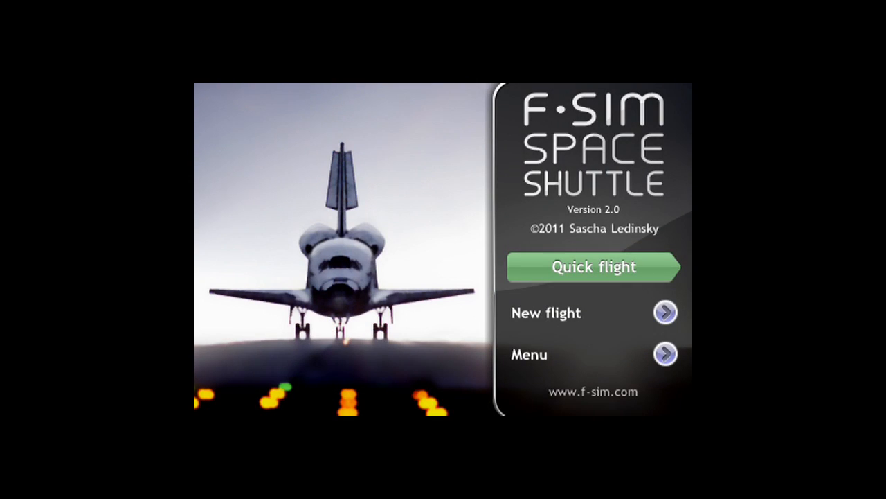
# Begin a new flight and choose a final approach to Edwards.
pyautogui.click(593, 267)
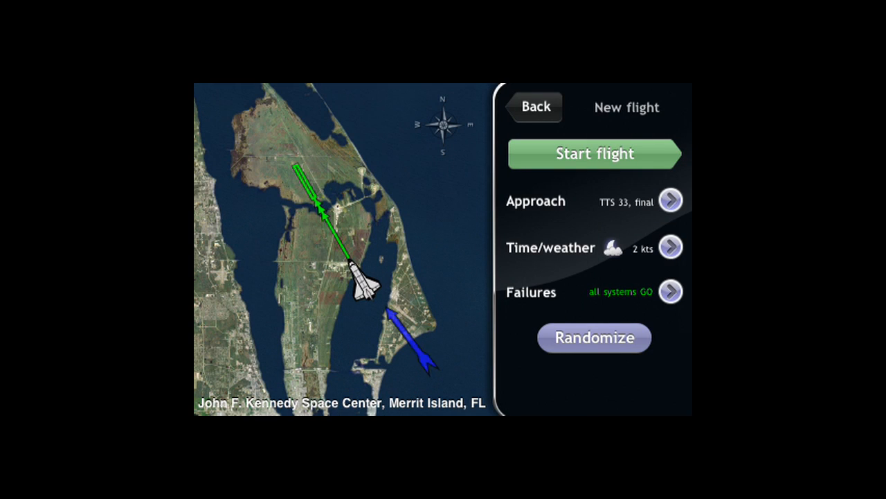
pyautogui.click(670, 199)
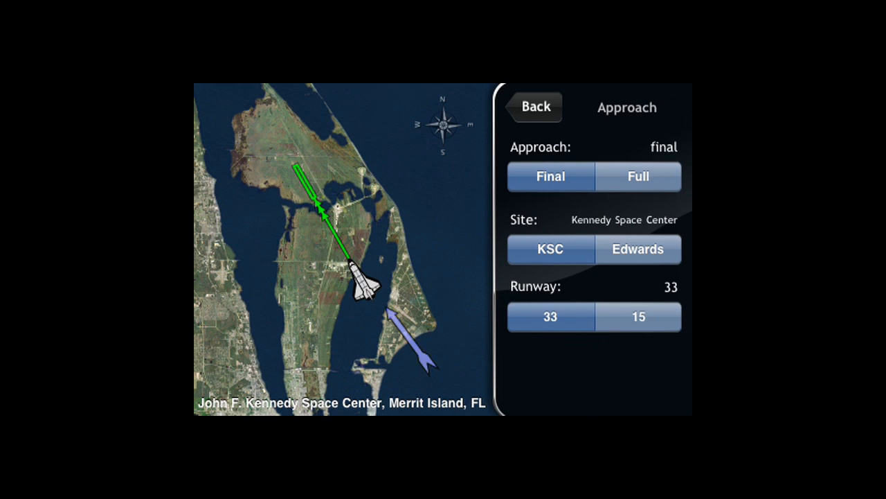
pyautogui.click(638, 249)
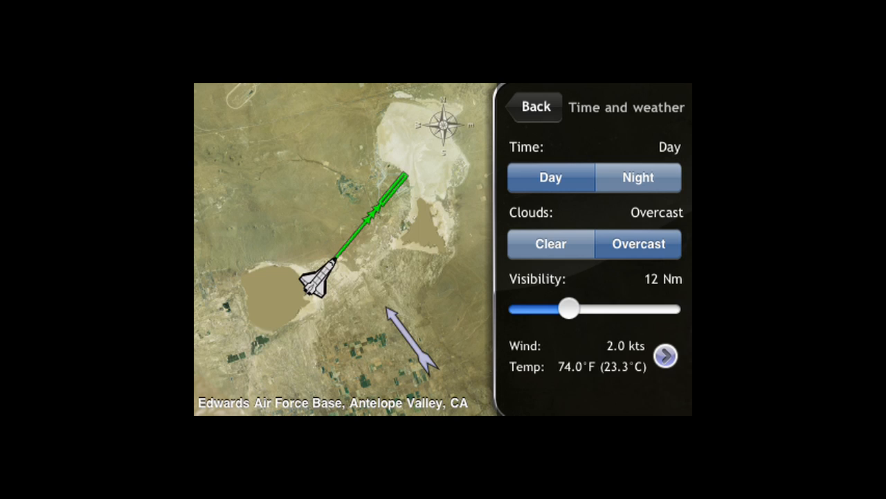
# Back out to the title screen and start the daytime Edwards runway 04R flight.
pyautogui.click(533, 106)
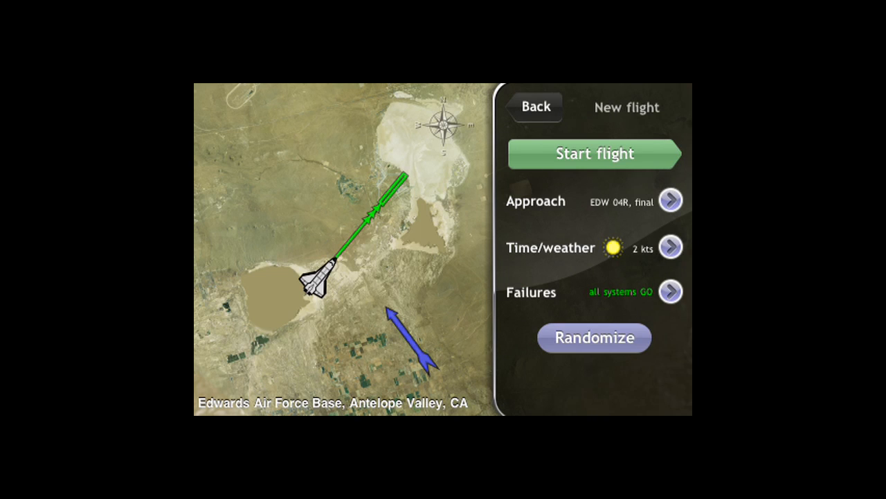
pyautogui.click(670, 291)
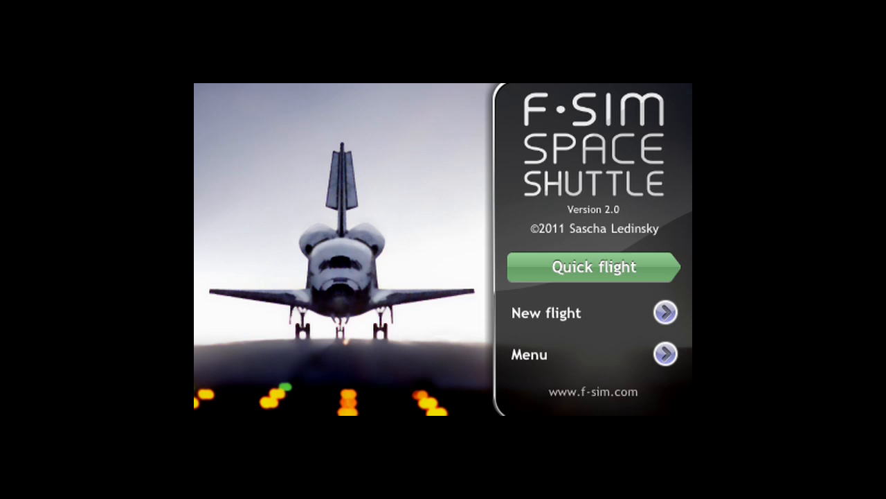
pyautogui.click(593, 267)
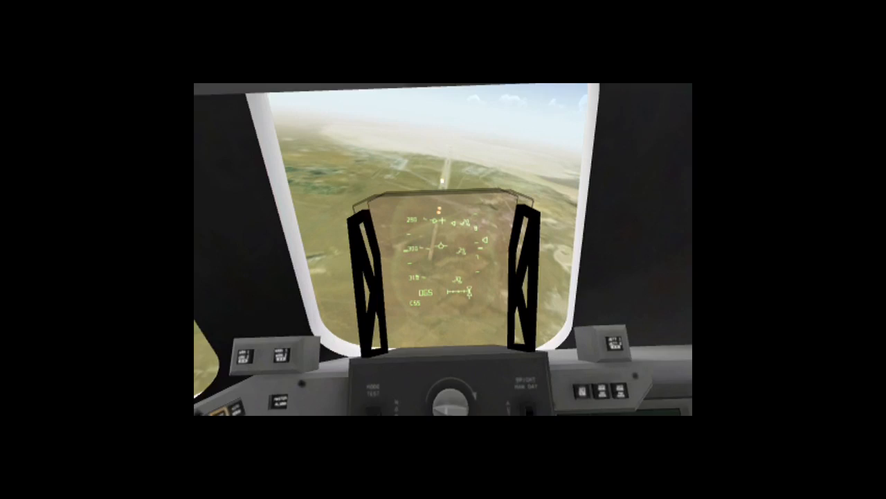